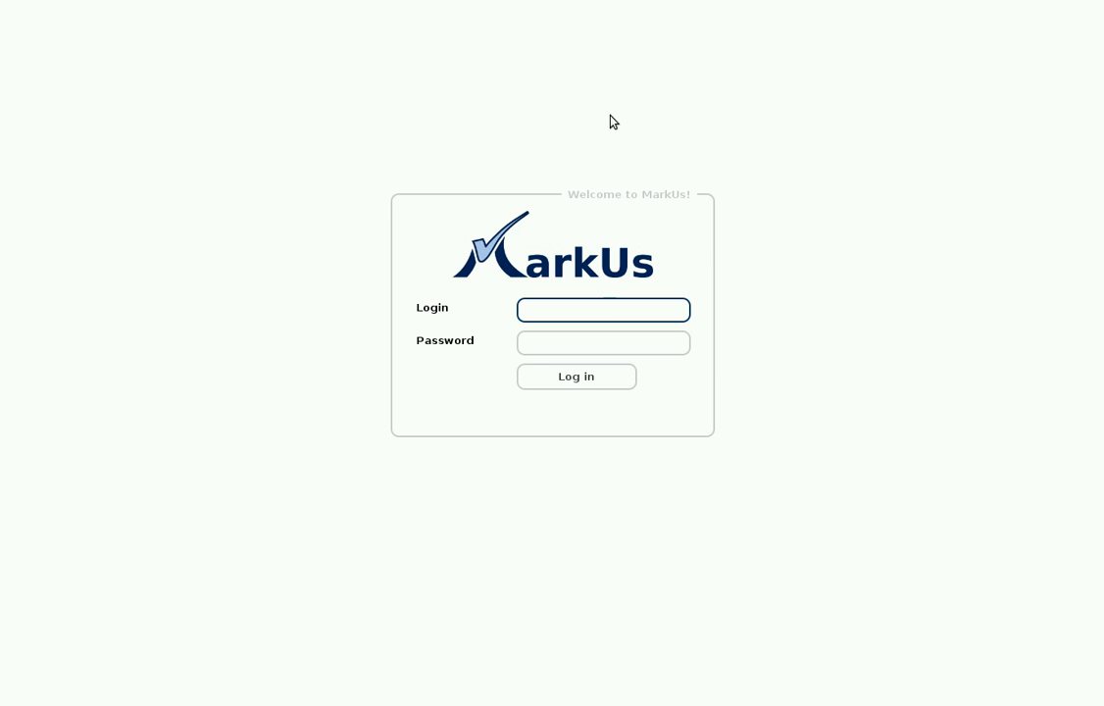
{"action": "left_click", "coordinate": [604, 310]}
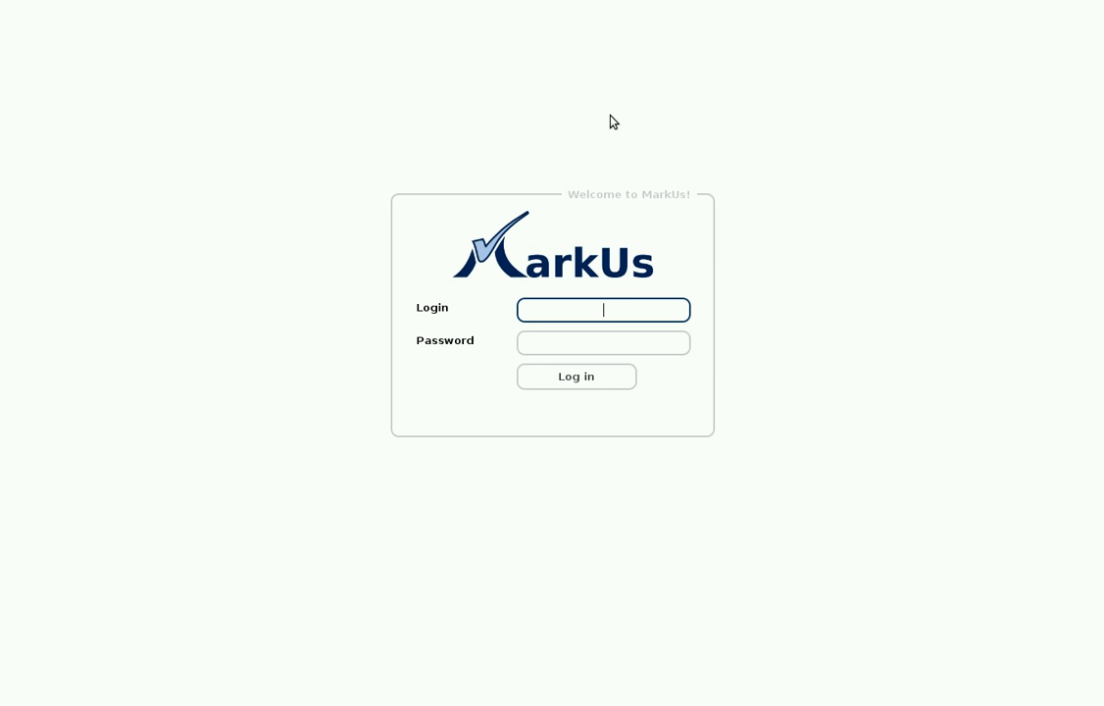
{"action": "type", "text": "c"}
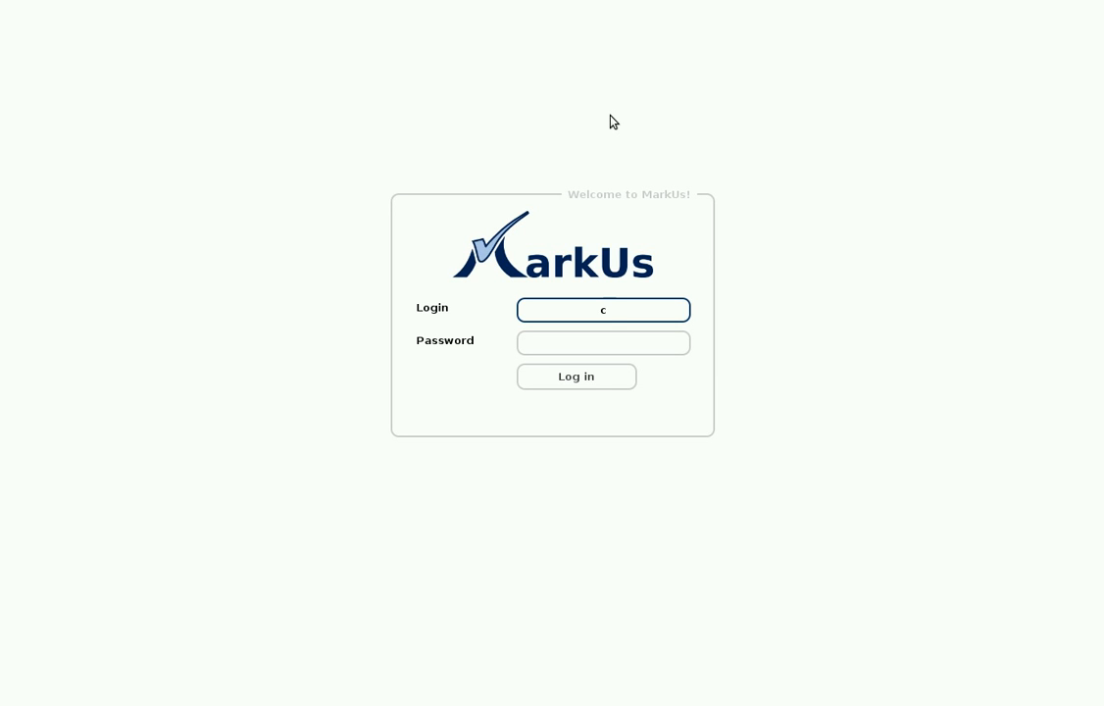
{"action": "type", "text": "5hanson"}
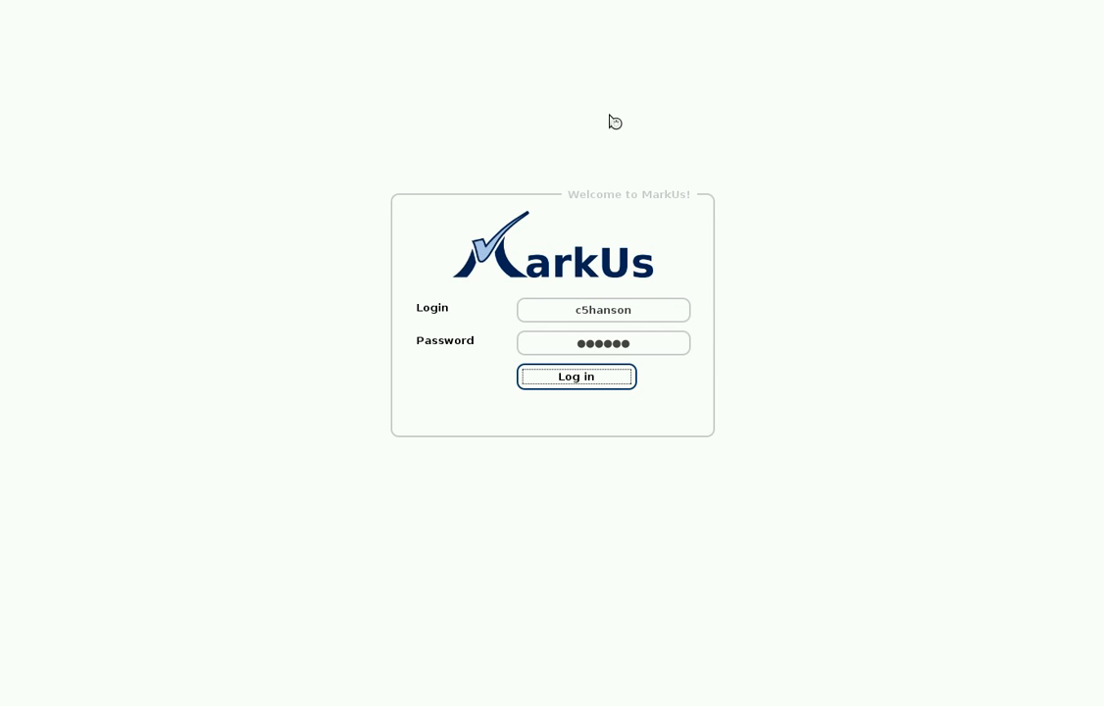
{"action": "mouse_move", "coordinate": [494, 143]}
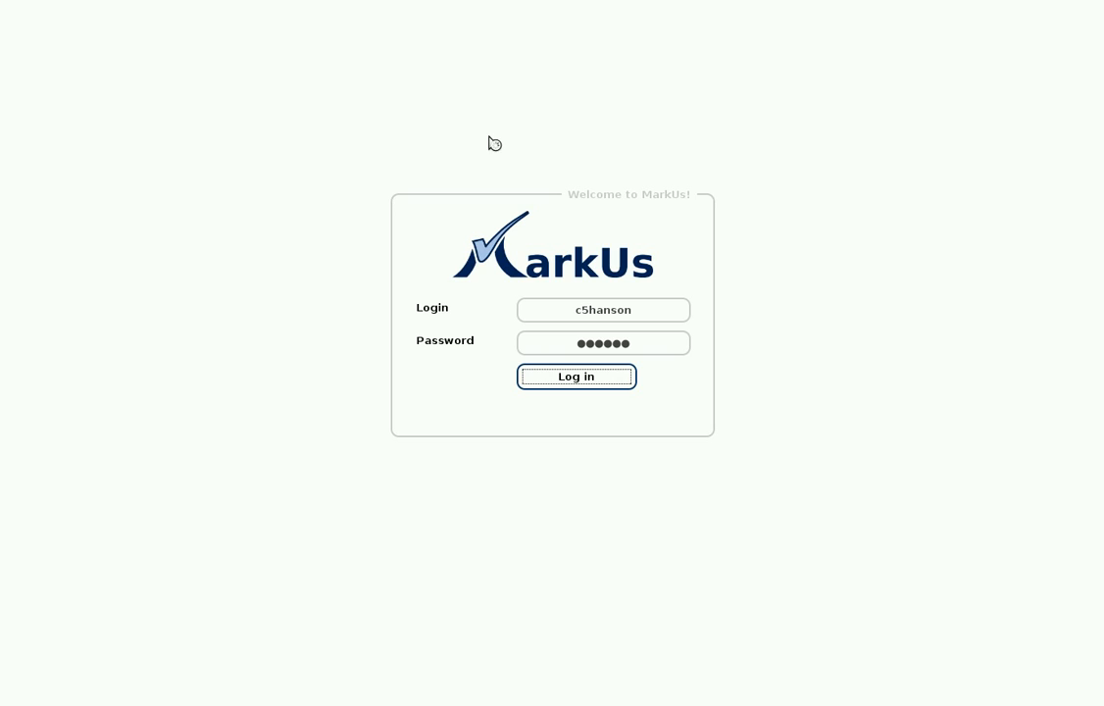
Sign in, go to A1: Conditionals and Loops and reach its Submissions file manager
{"action": "left_click", "coordinate": [576, 376]}
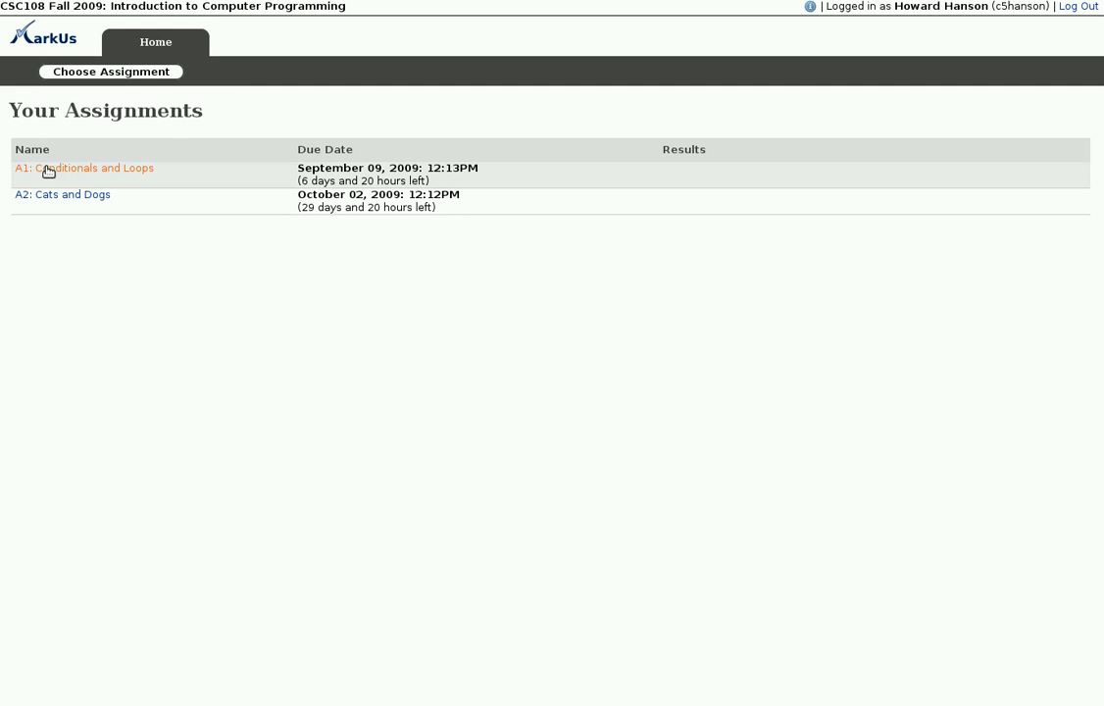
{"action": "left_click", "coordinate": [82, 169]}
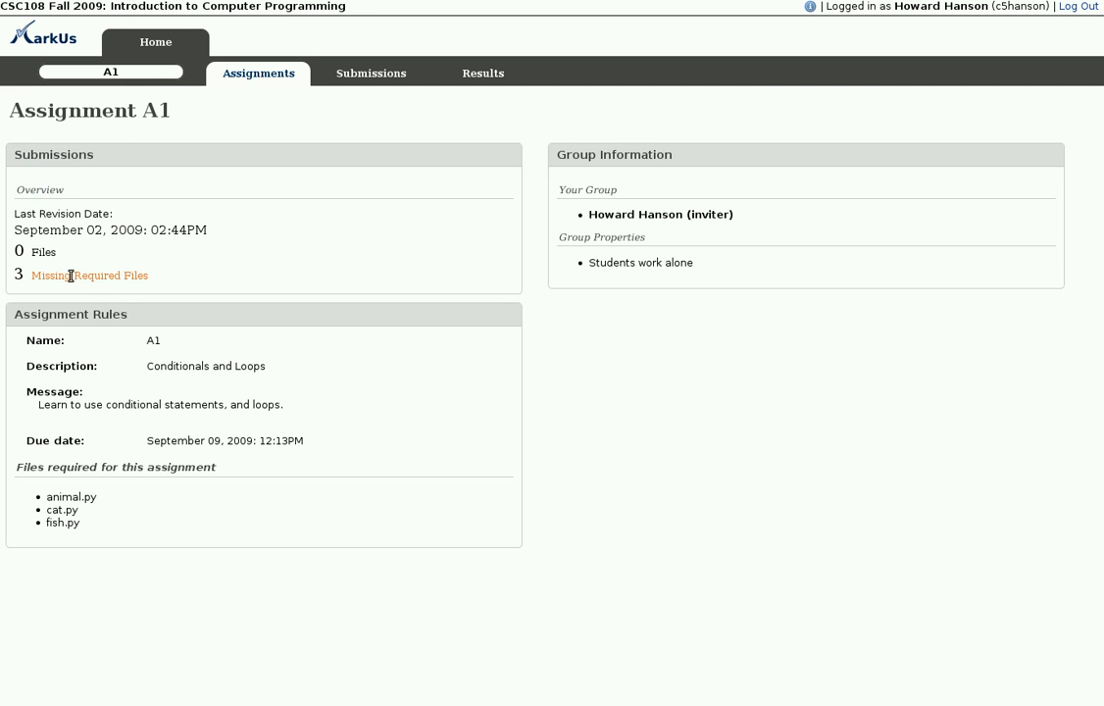
{"action": "mouse_move", "coordinate": [371, 72]}
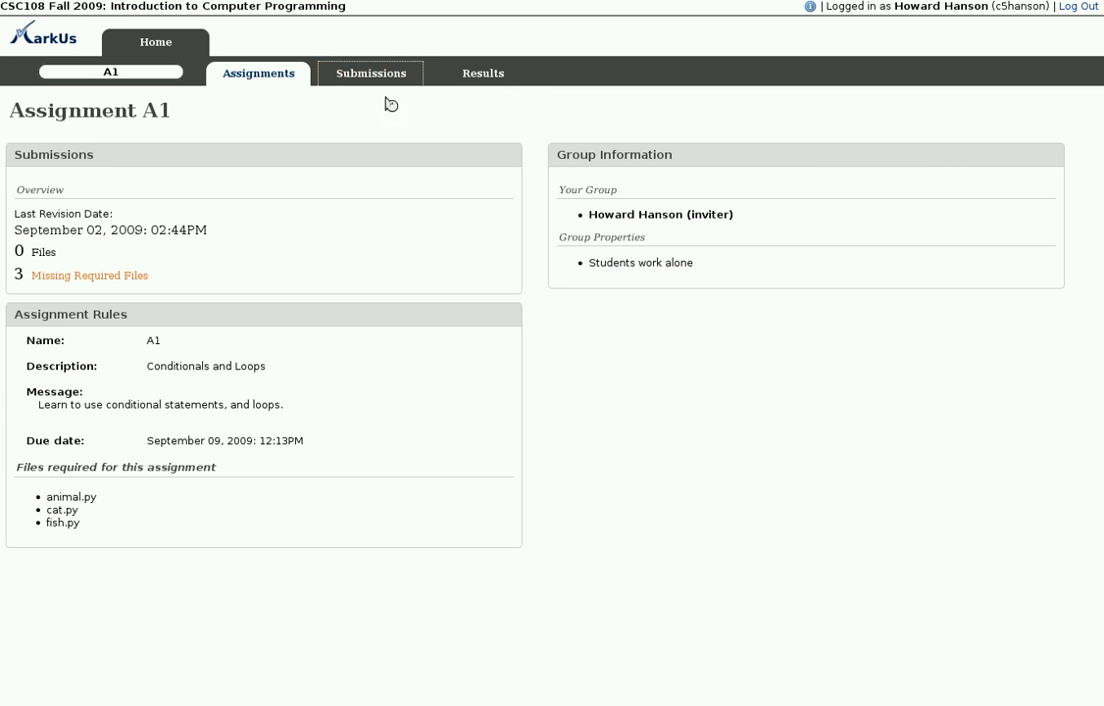
{"action": "left_click", "coordinate": [370, 73]}
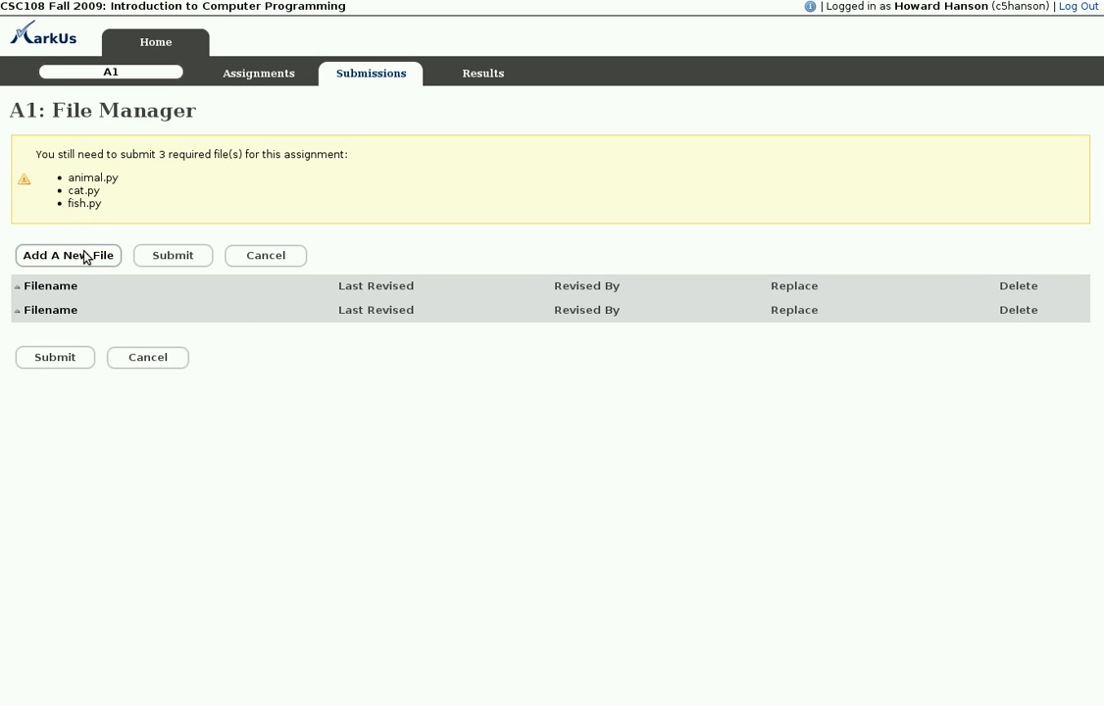
Upload animal.py, cat.py and fish.py from the computer and submit them for A1
{"action": "left_click", "coordinate": [67, 255]}
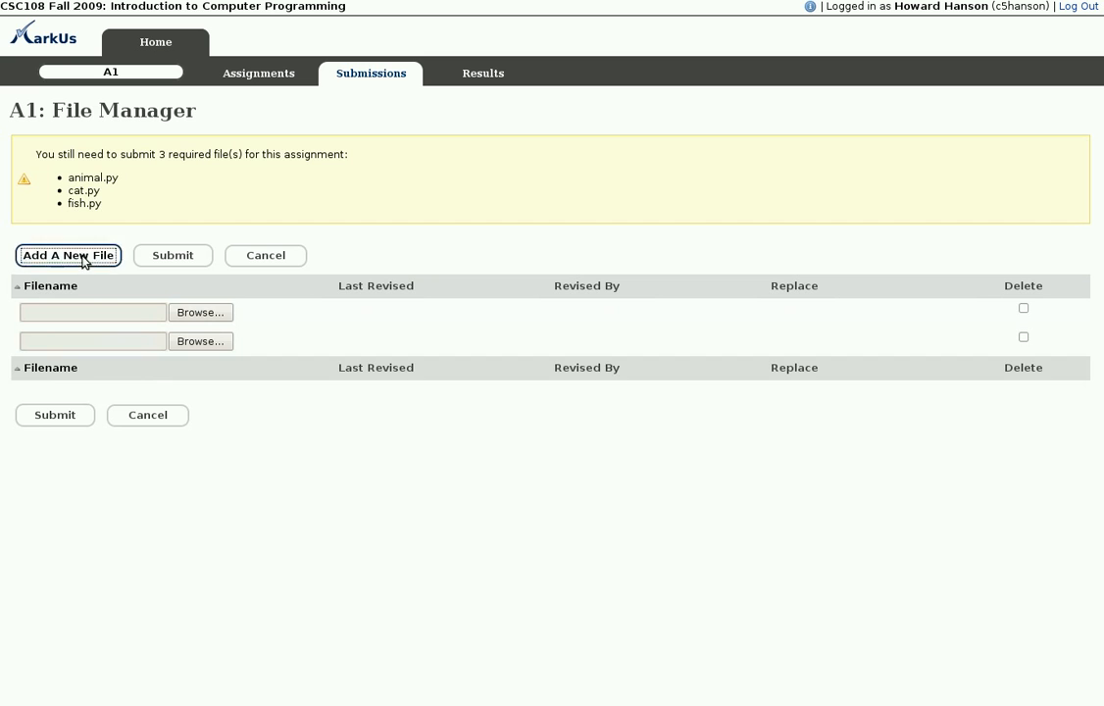
{"action": "left_click", "coordinate": [200, 312]}
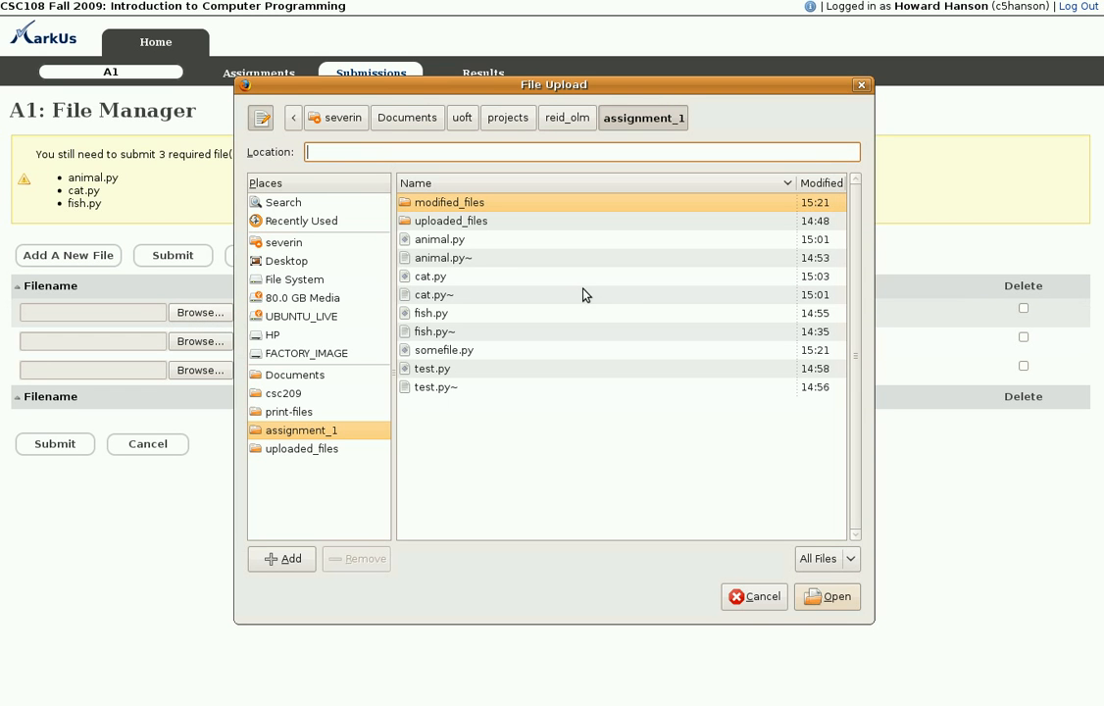
{"action": "mouse_move", "coordinate": [435, 255]}
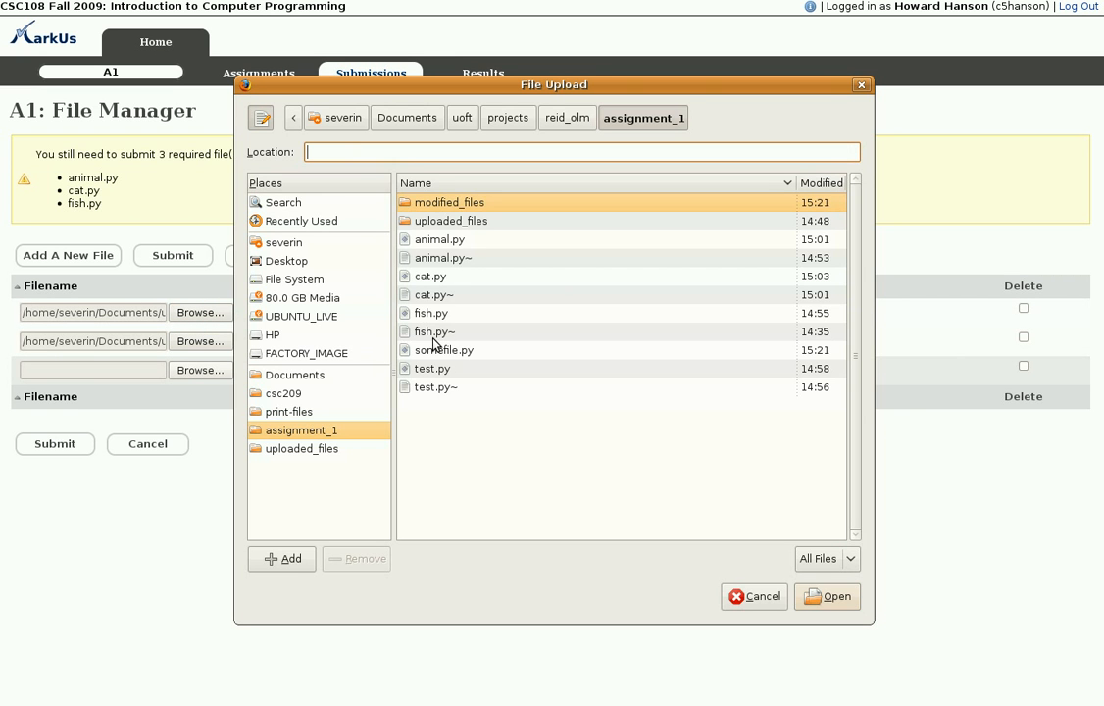
{"action": "left_click", "coordinate": [753, 596]}
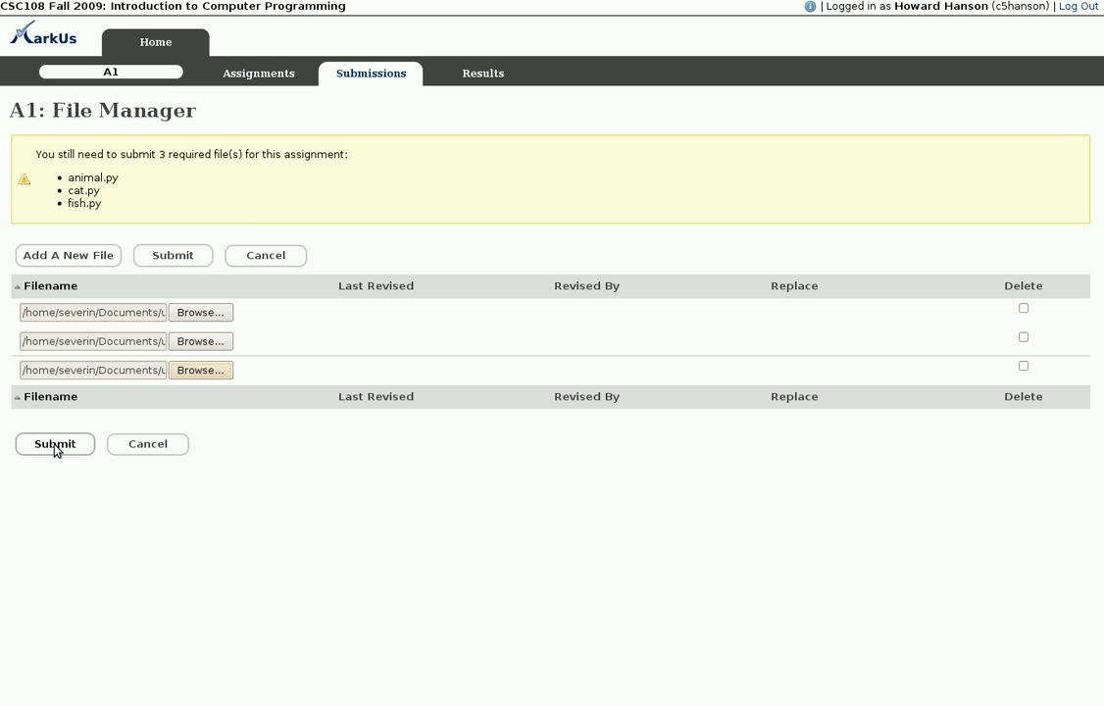
{"action": "left_click", "coordinate": [55, 443]}
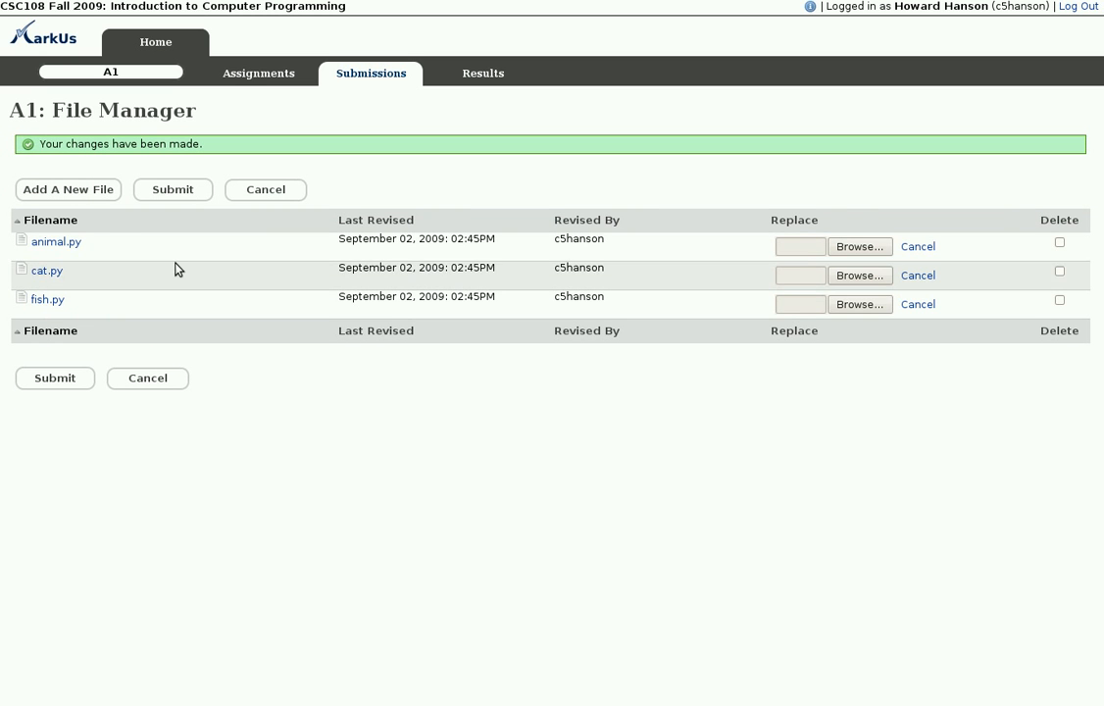
{"action": "mouse_move", "coordinate": [51, 259]}
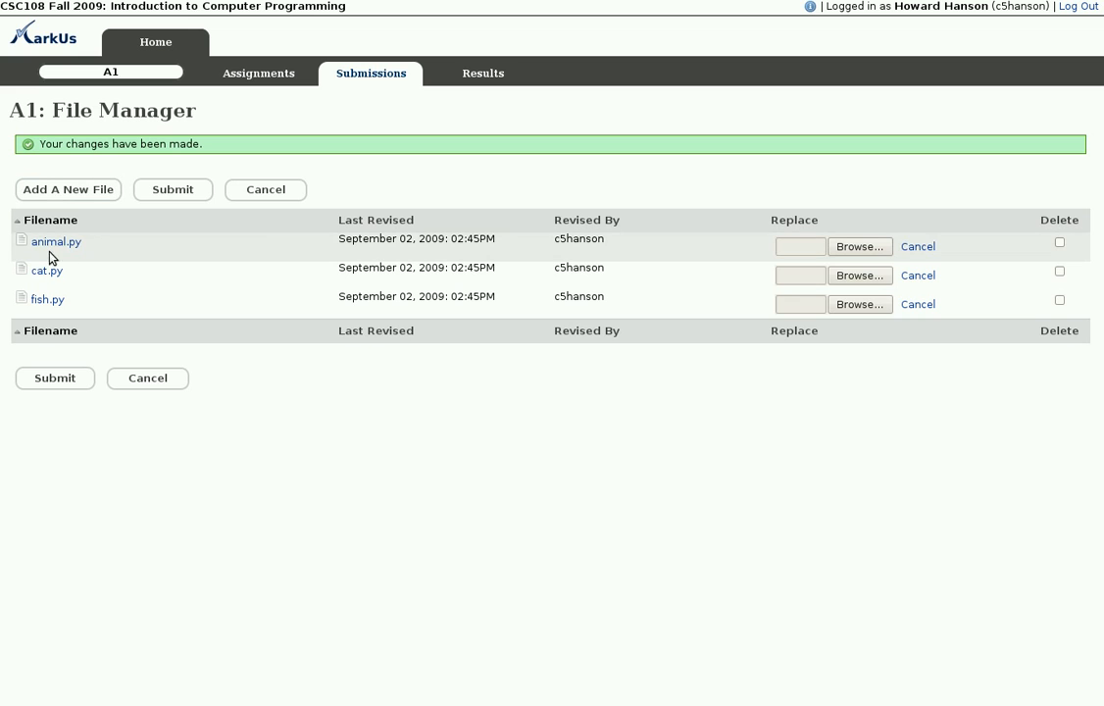
{"action": "mouse_move", "coordinate": [55, 241]}
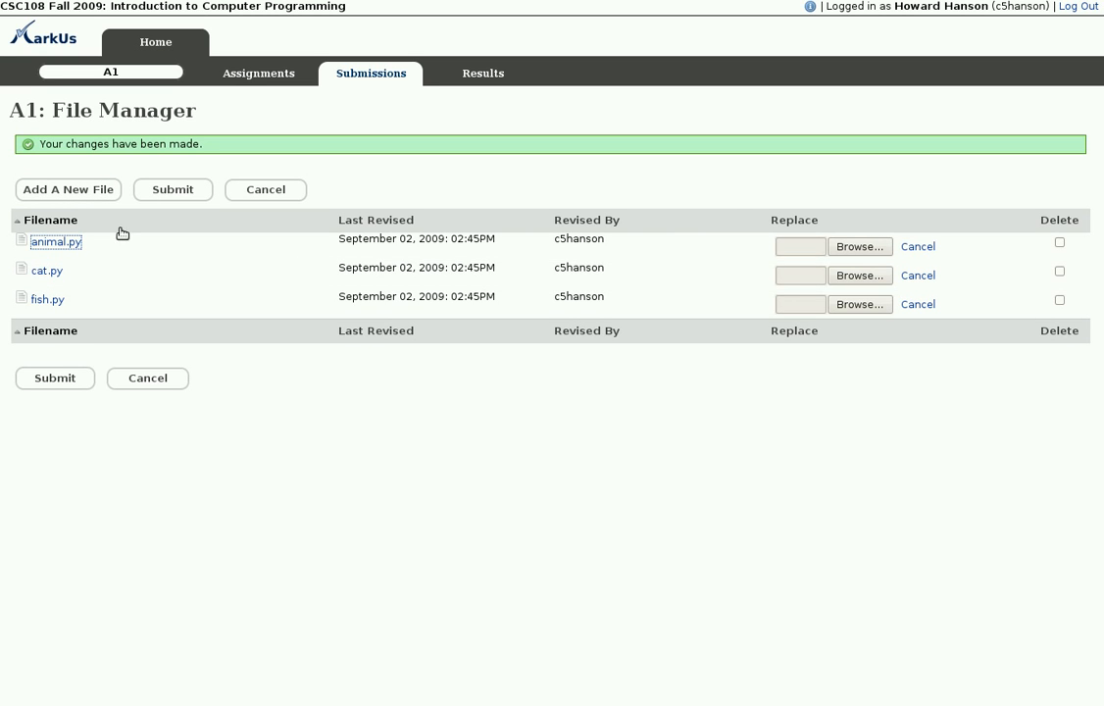
{"action": "mouse_move", "coordinate": [861, 353]}
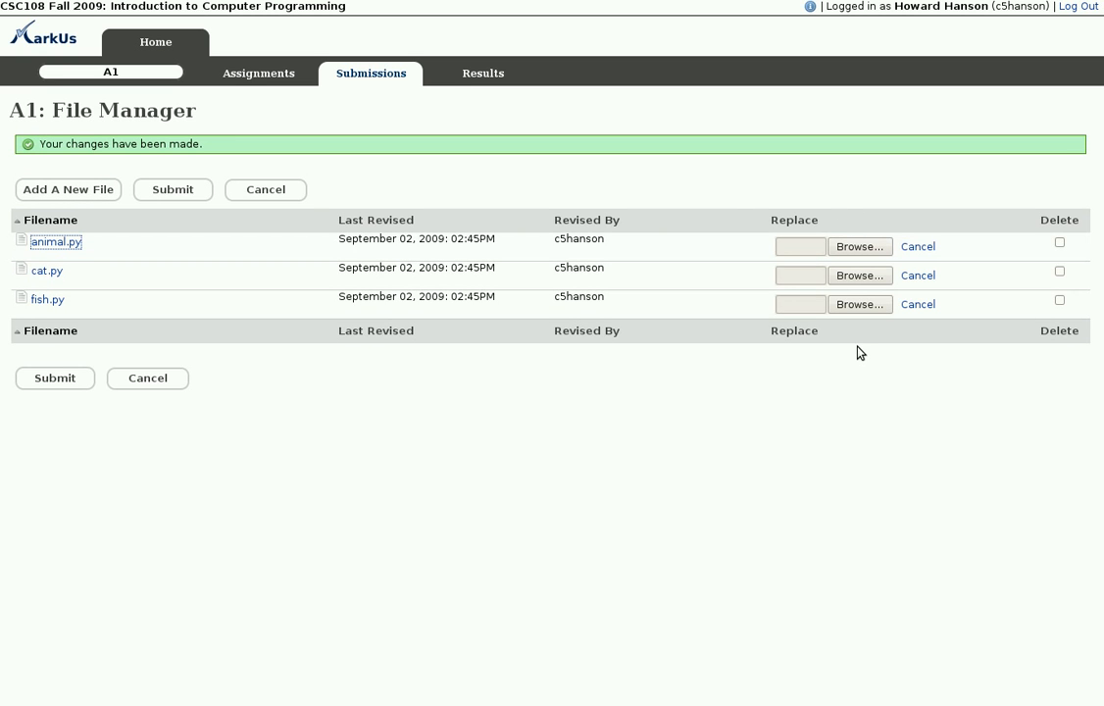
{"action": "mouse_move", "coordinate": [108, 313]}
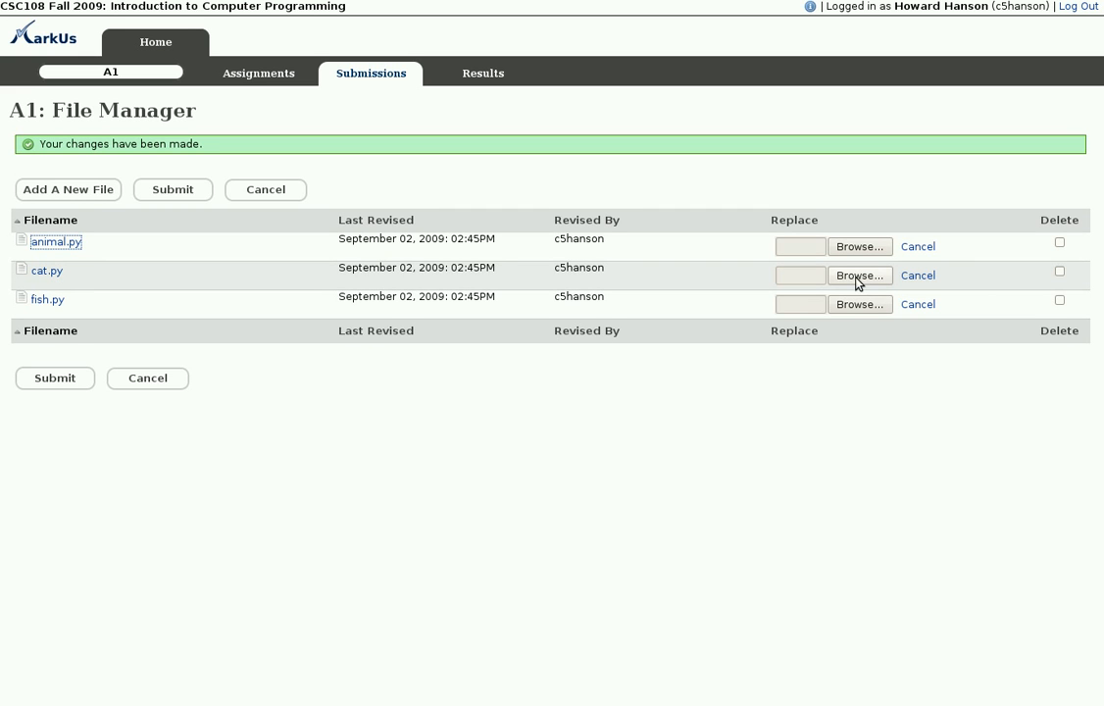
{"action": "mouse_move", "coordinate": [849, 283]}
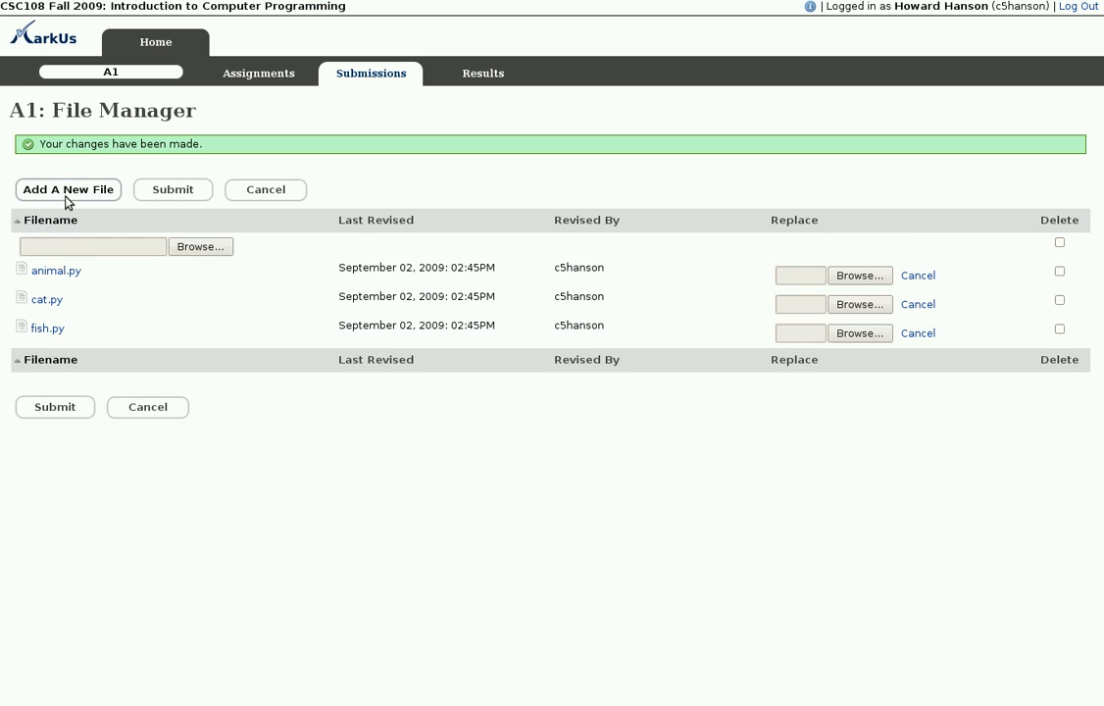
Choose test.py in the File Upload dialog for the new row and submit it to A1
{"action": "left_click", "coordinate": [200, 248]}
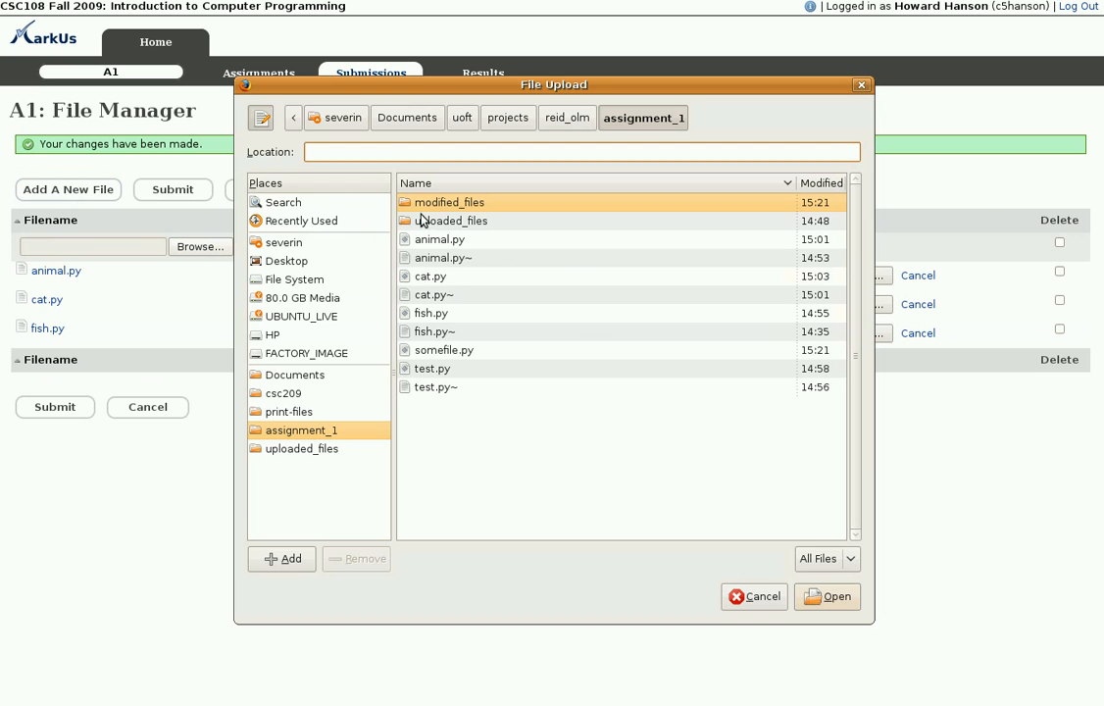
{"action": "left_click", "coordinate": [827, 596]}
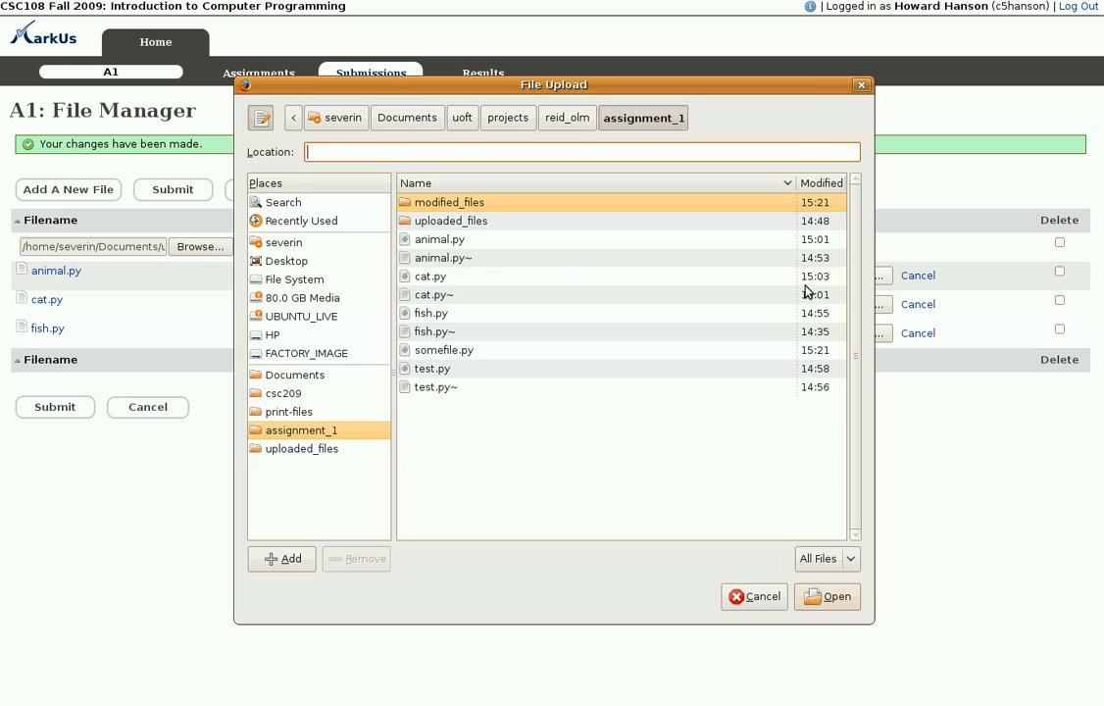
{"action": "left_click", "coordinate": [442, 259]}
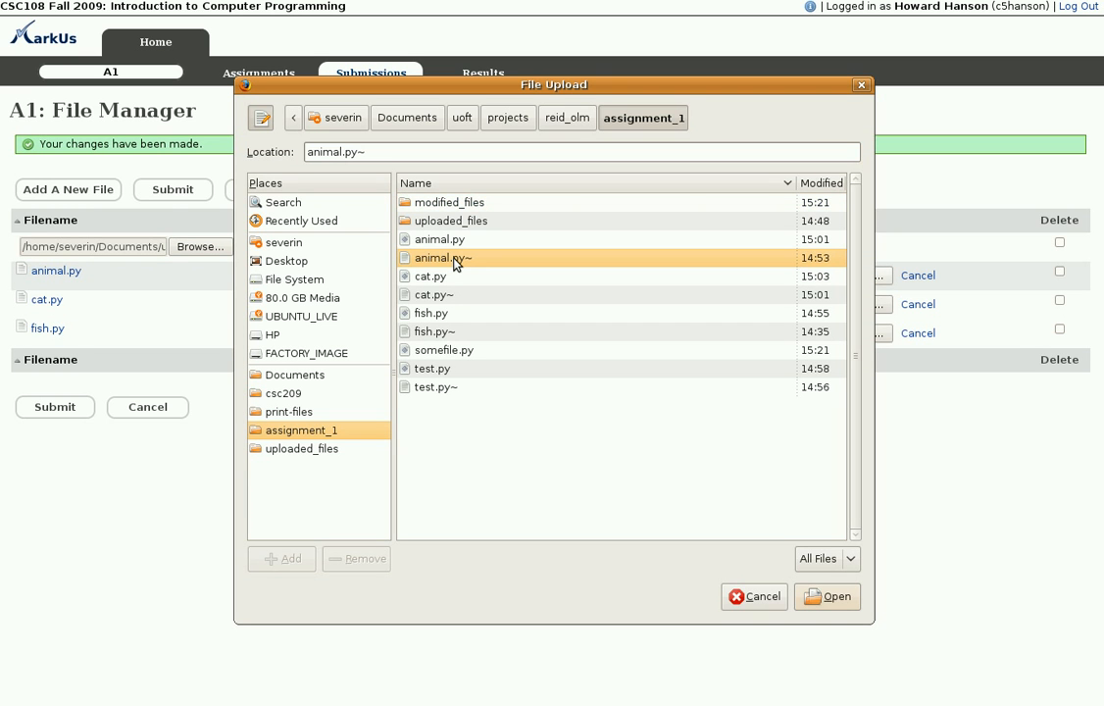
{"action": "left_click", "coordinate": [439, 239]}
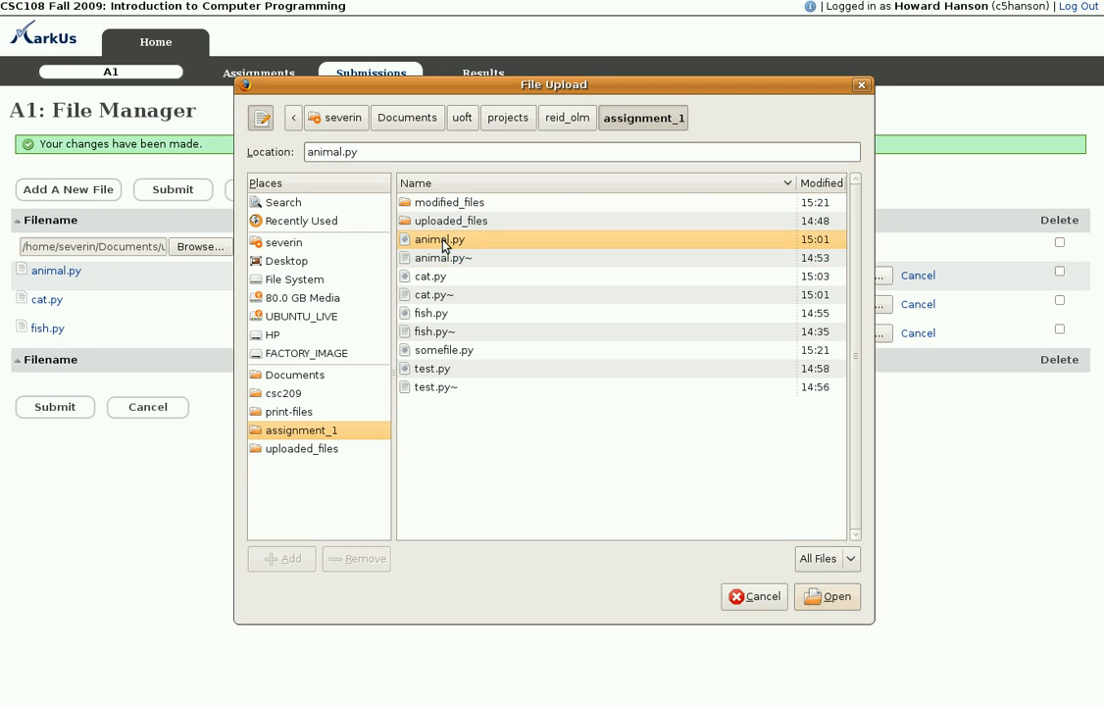
{"action": "left_click", "coordinate": [827, 597]}
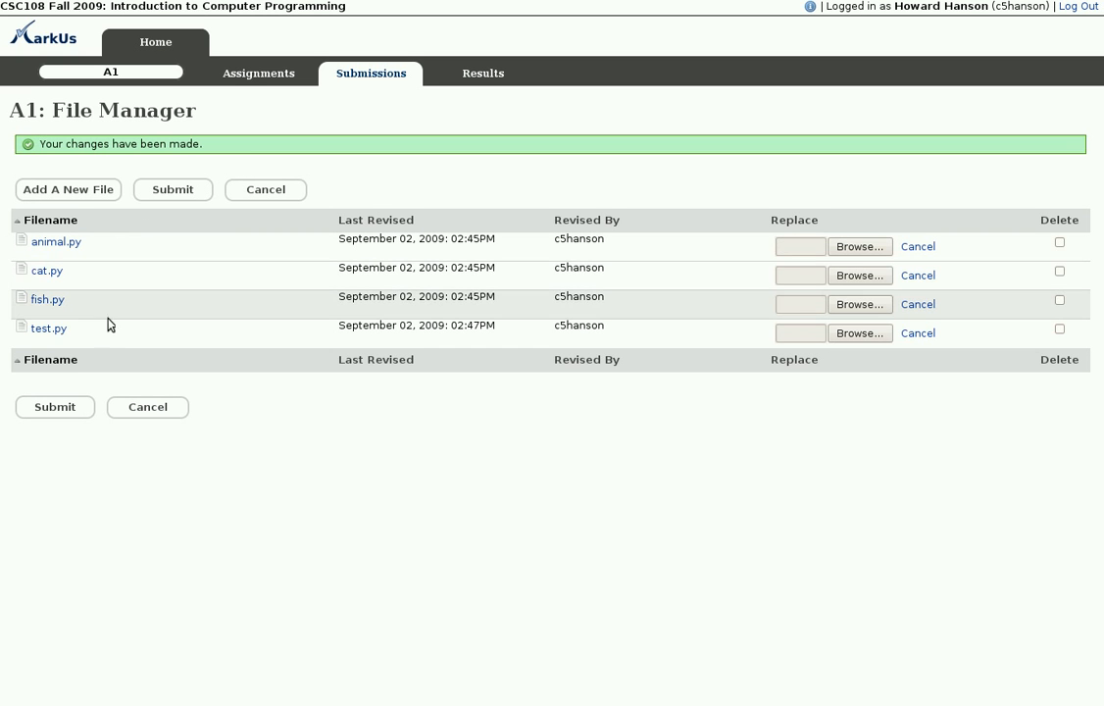
{"action": "mouse_move", "coordinate": [377, 388]}
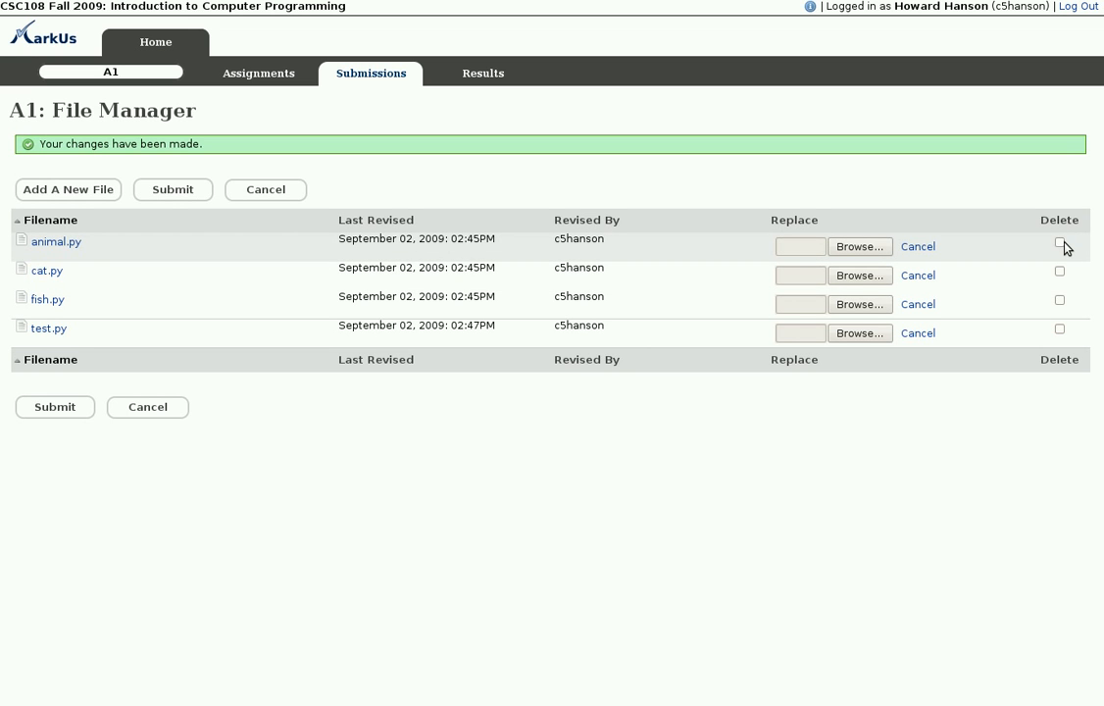
{"action": "mouse_move", "coordinate": [1059, 275]}
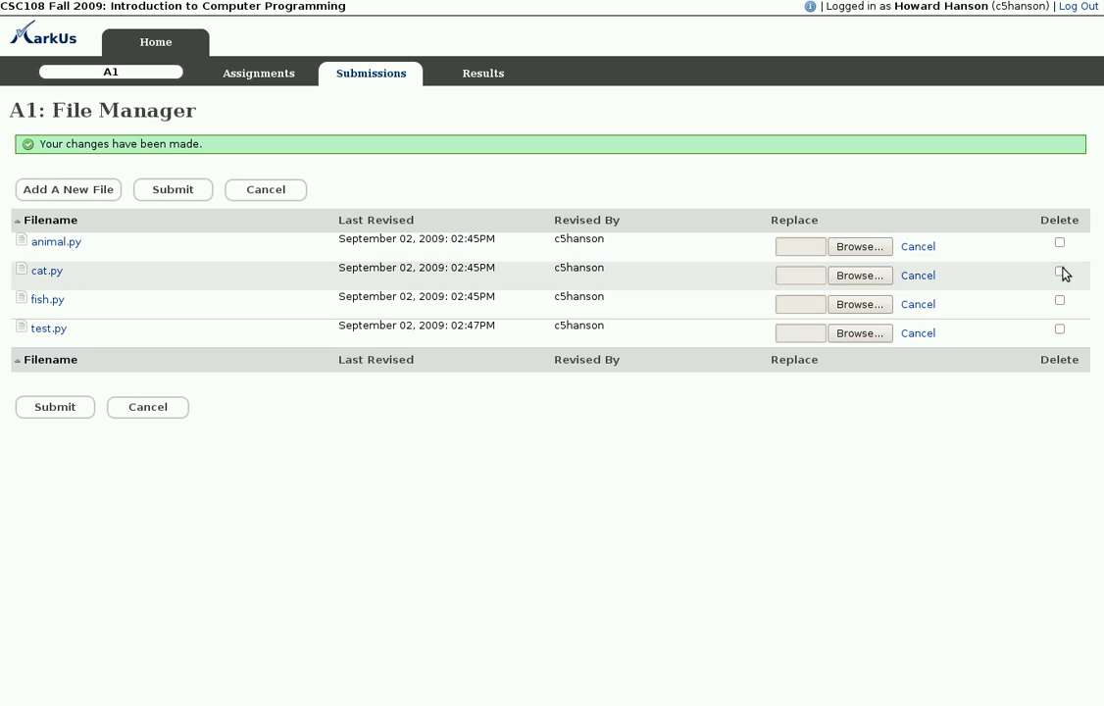
Leave only test.py ticked for deletion and start choosing a replacement for cat.py
{"action": "left_click", "coordinate": [1059, 331]}
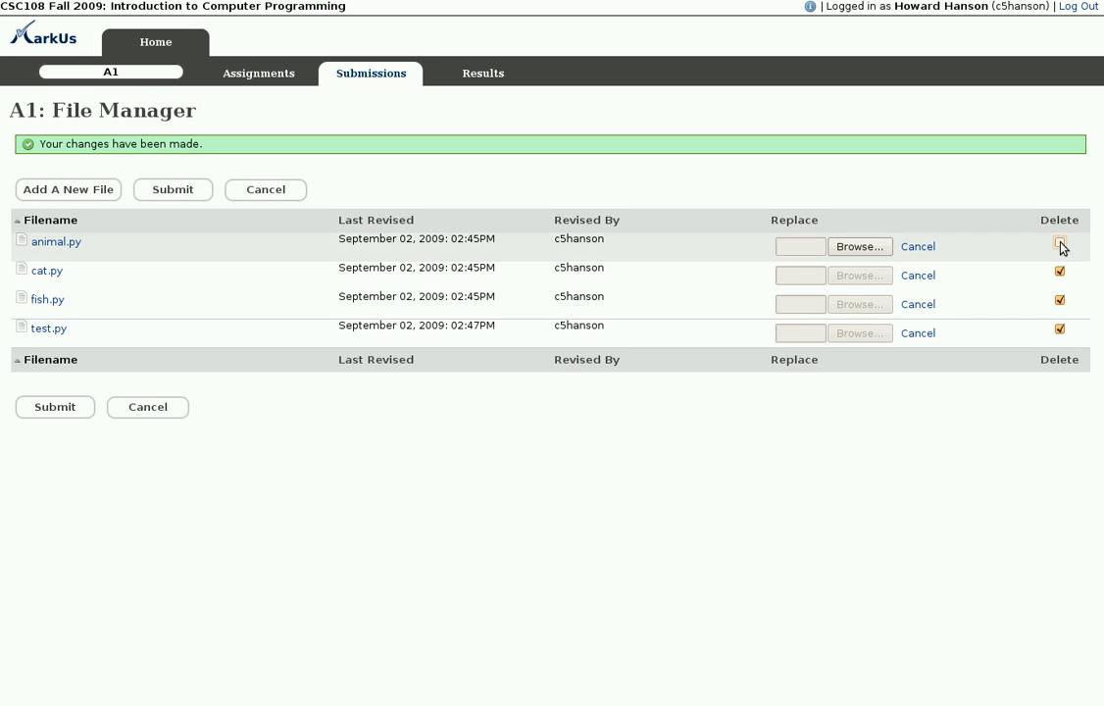
{"action": "left_click", "coordinate": [1059, 243]}
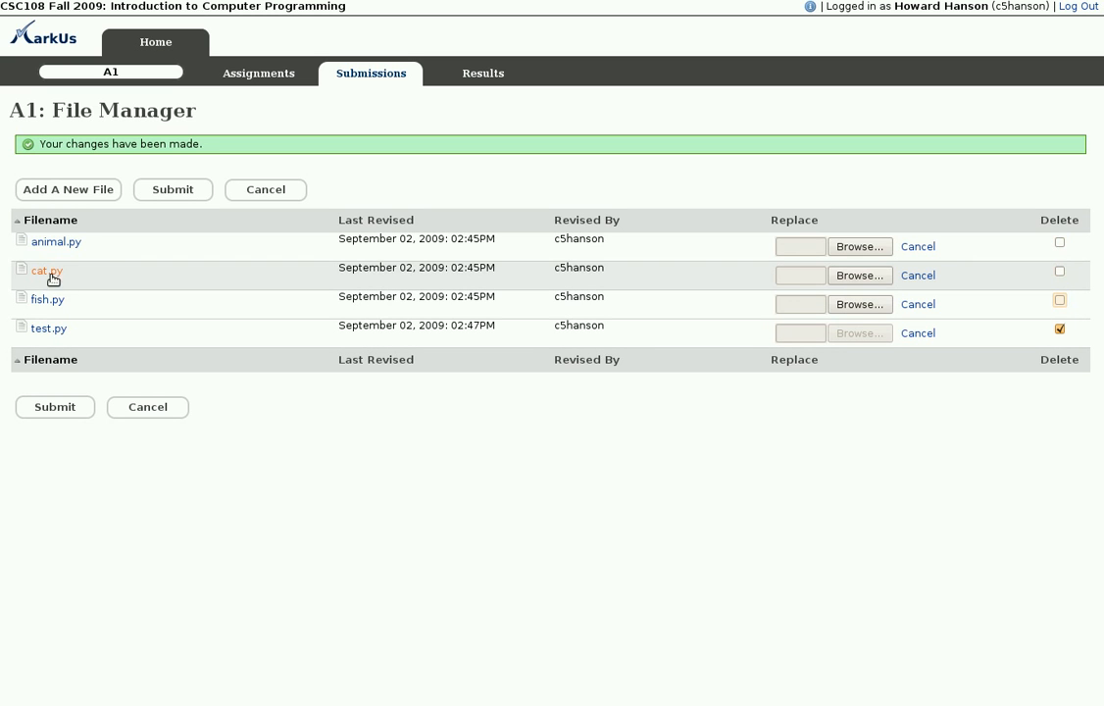
{"action": "left_click", "coordinate": [859, 275]}
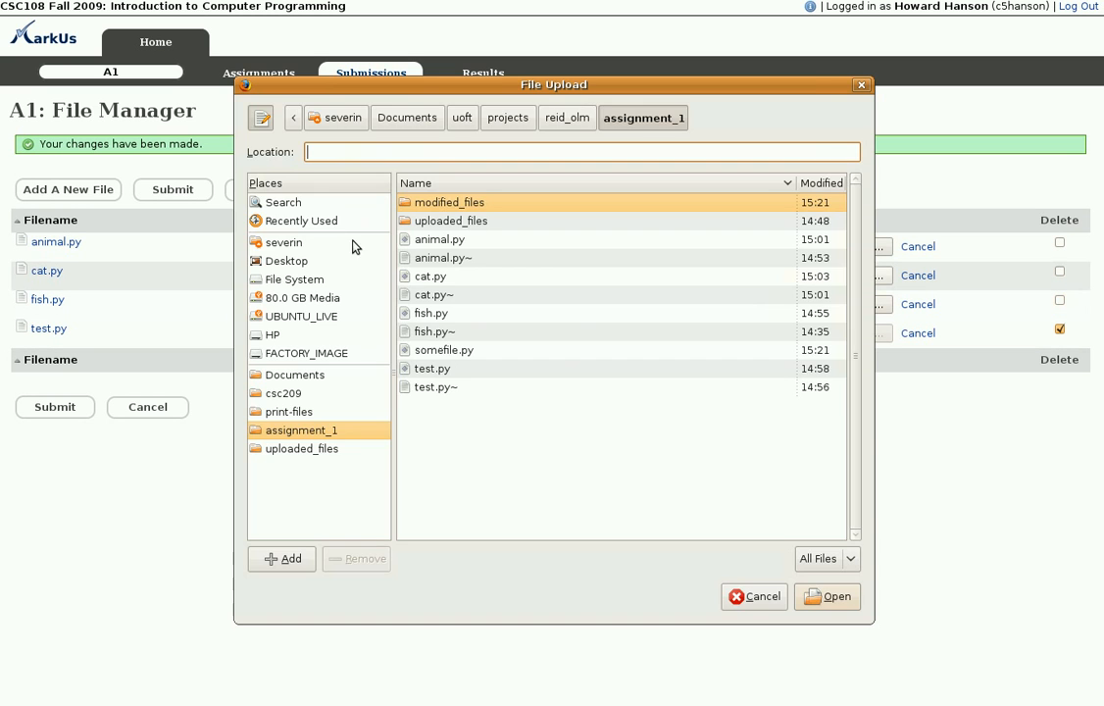
{"action": "mouse_move", "coordinate": [451, 208]}
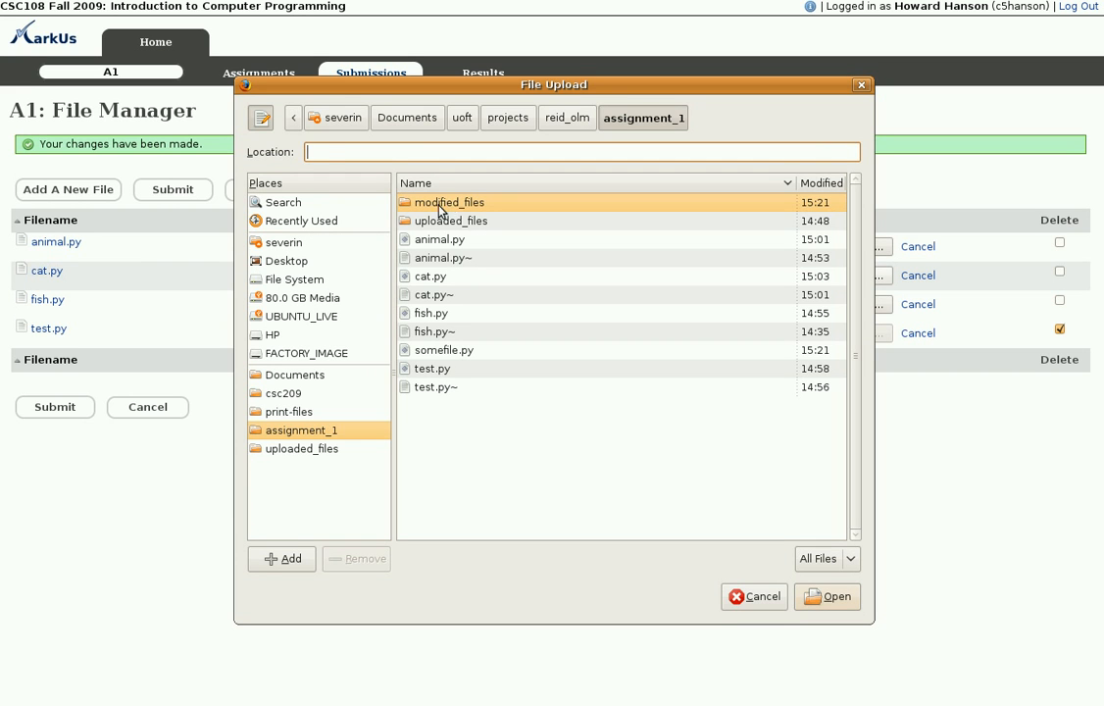
Pick cat.py from modified_files, submit the replacement and deletion, then view the new cat.py
{"action": "double_click", "coordinate": [448, 202]}
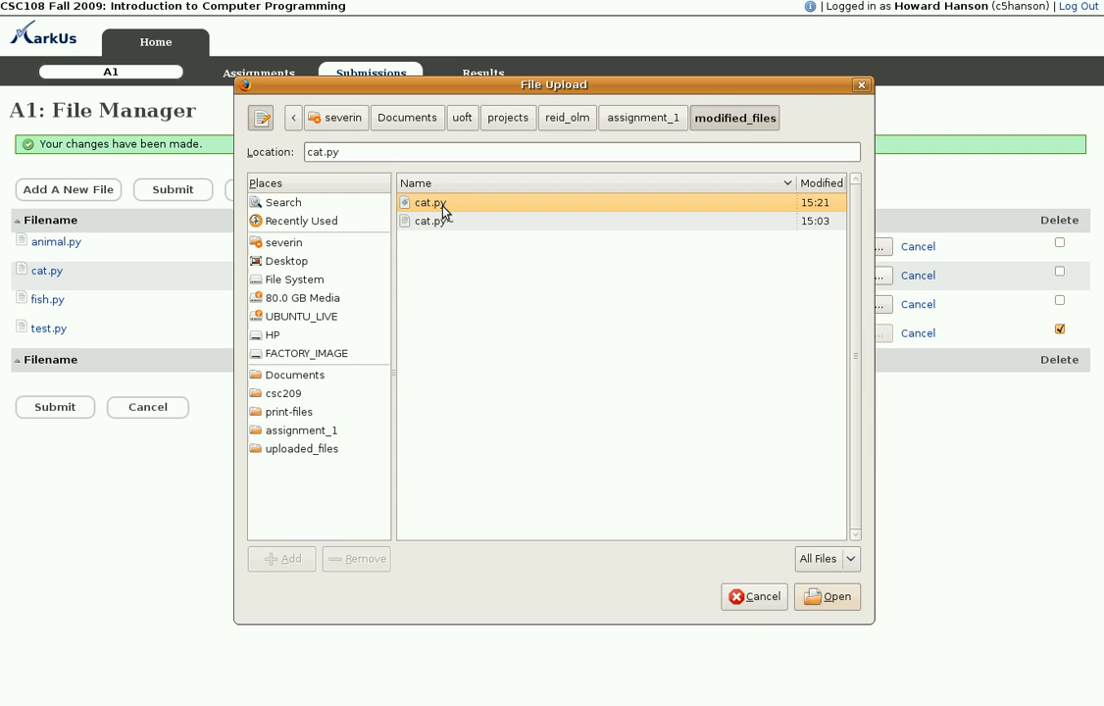
{"action": "left_click", "coordinate": [828, 596]}
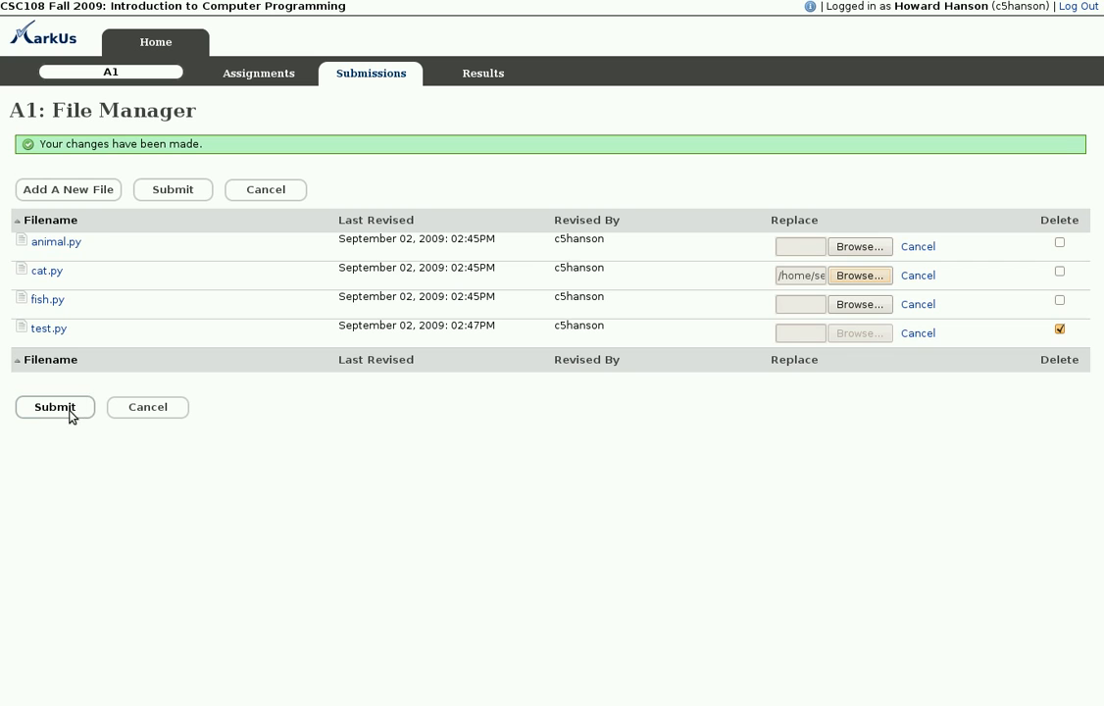
{"action": "left_click", "coordinate": [55, 406]}
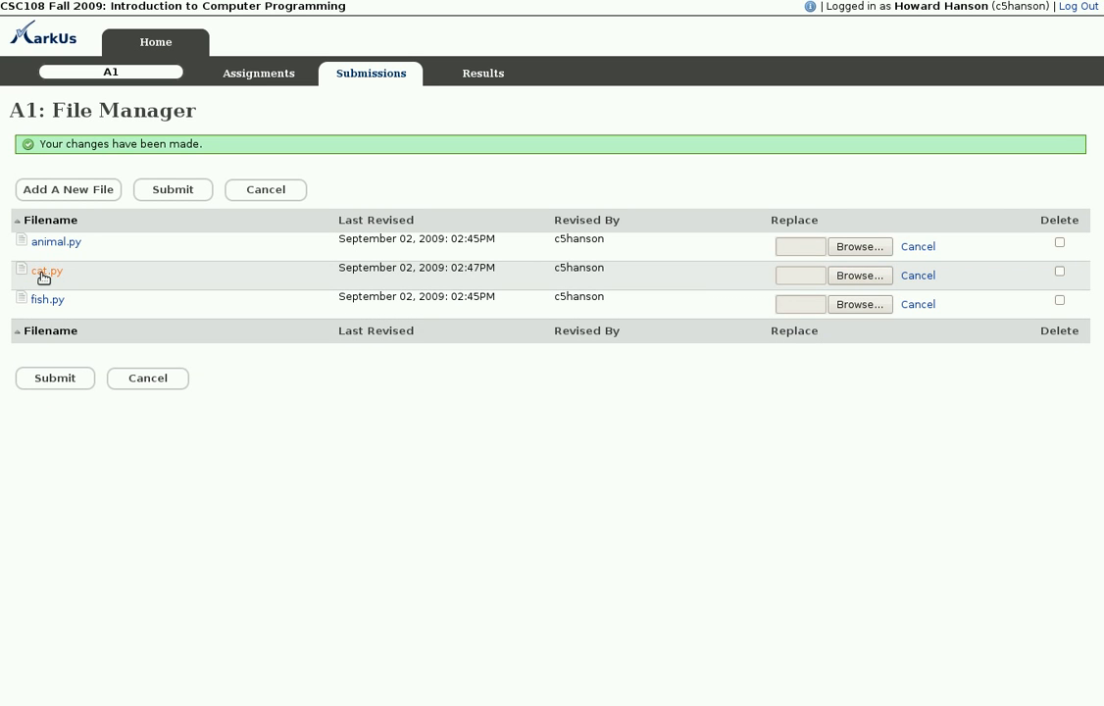
{"action": "left_click", "coordinate": [44, 271]}
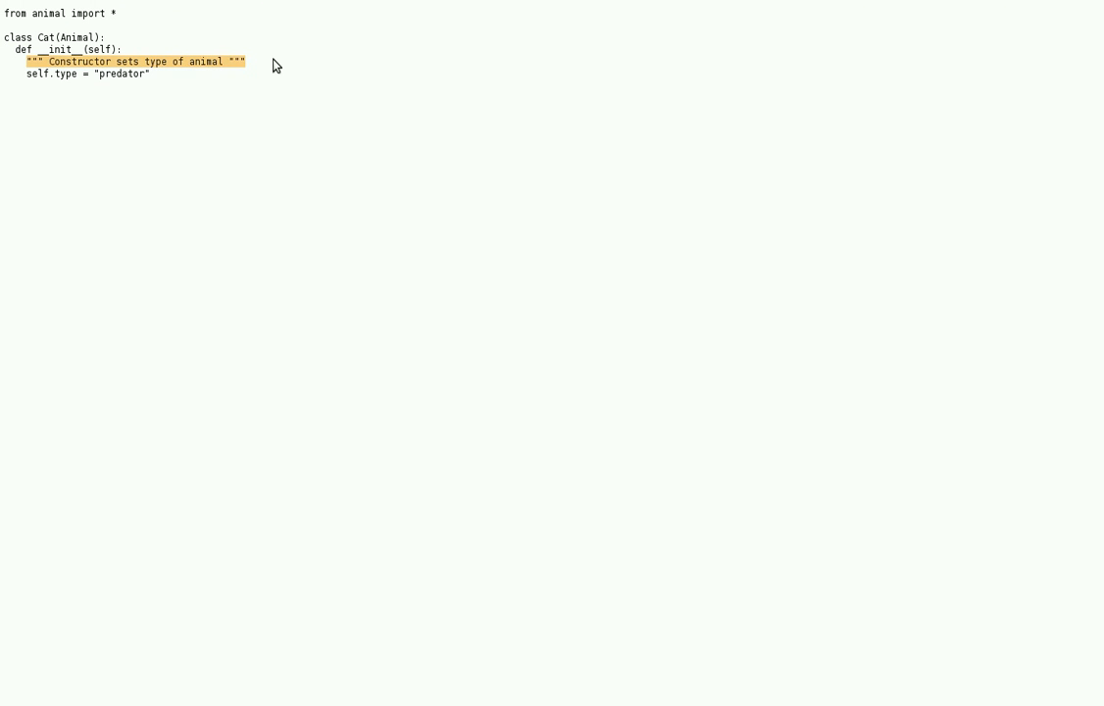